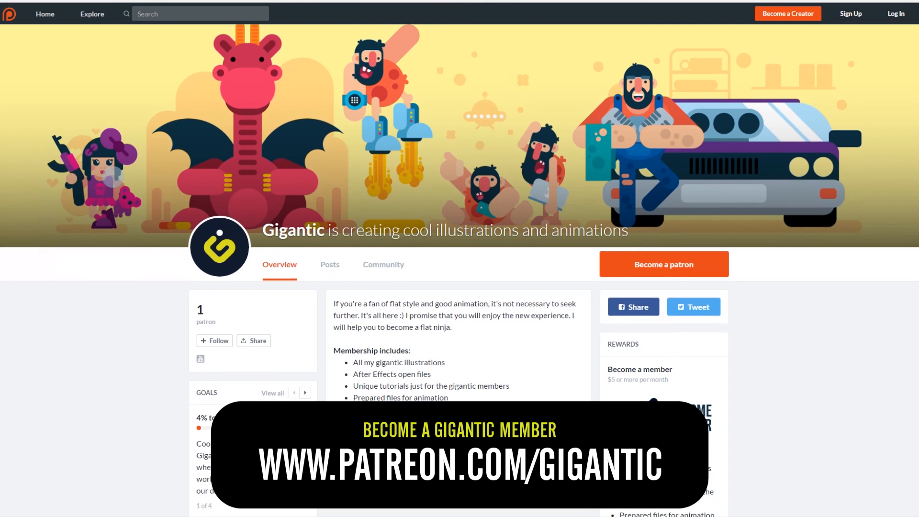
Step: Preview the artwork parts in turn: landscape alone, clouds, hand with phone, then screen and thumb
scroll("down", 3)
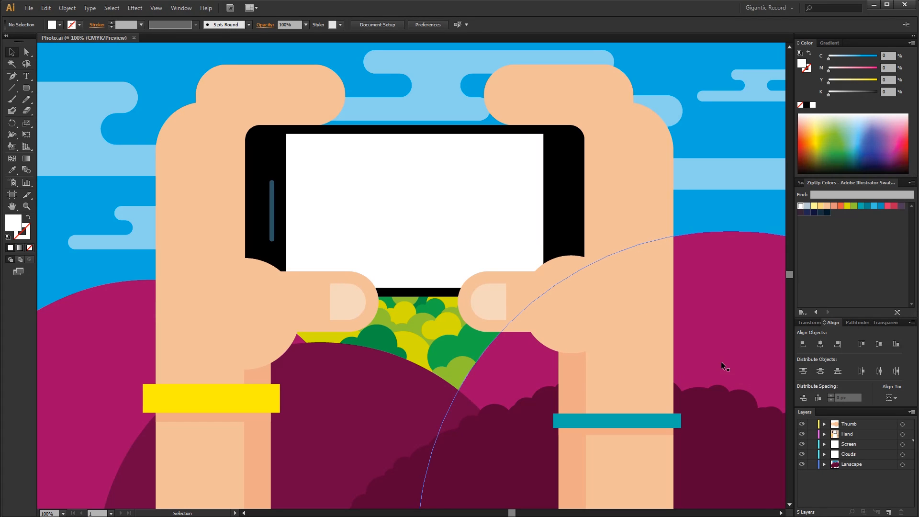
left_click(802, 443)
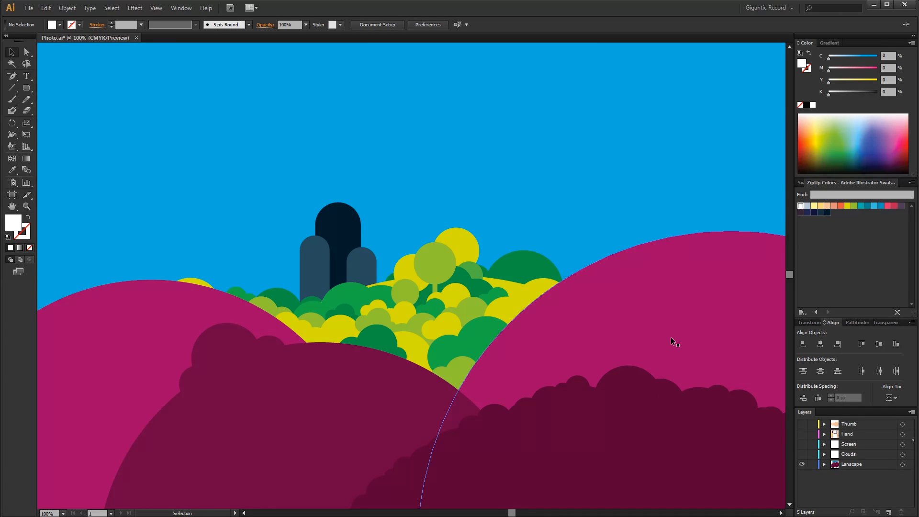
left_click(802, 453)
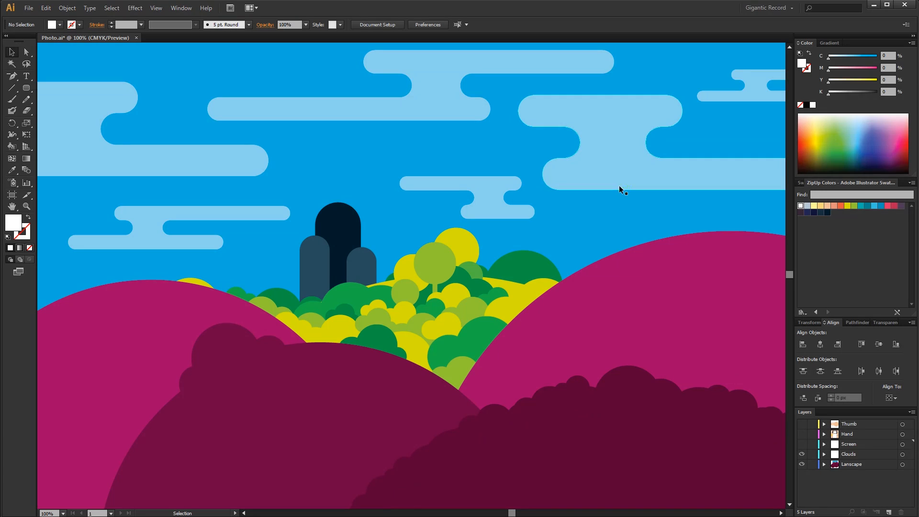
mouse_move(619, 208)
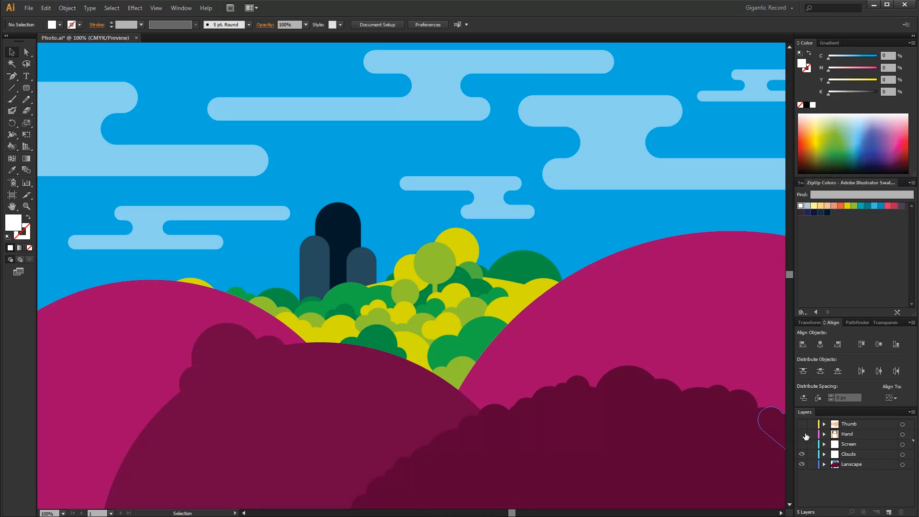
left_click(802, 433)
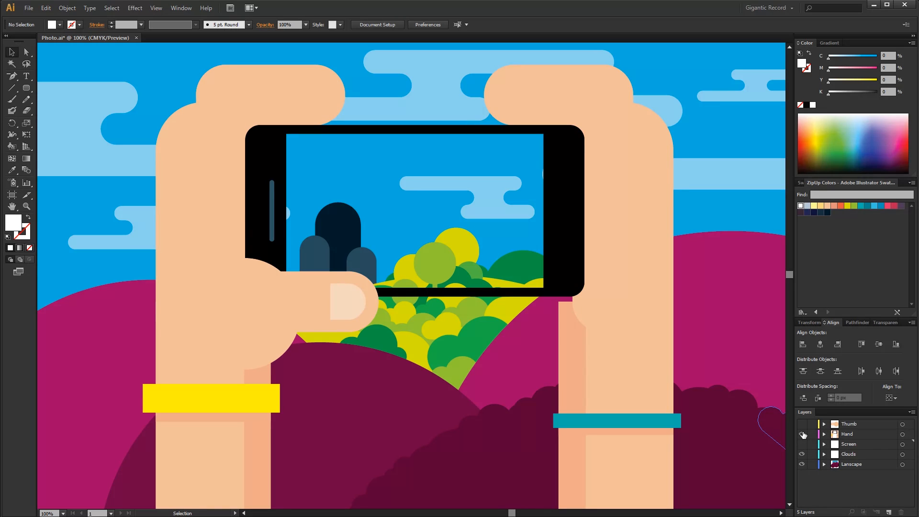
left_click(802, 434)
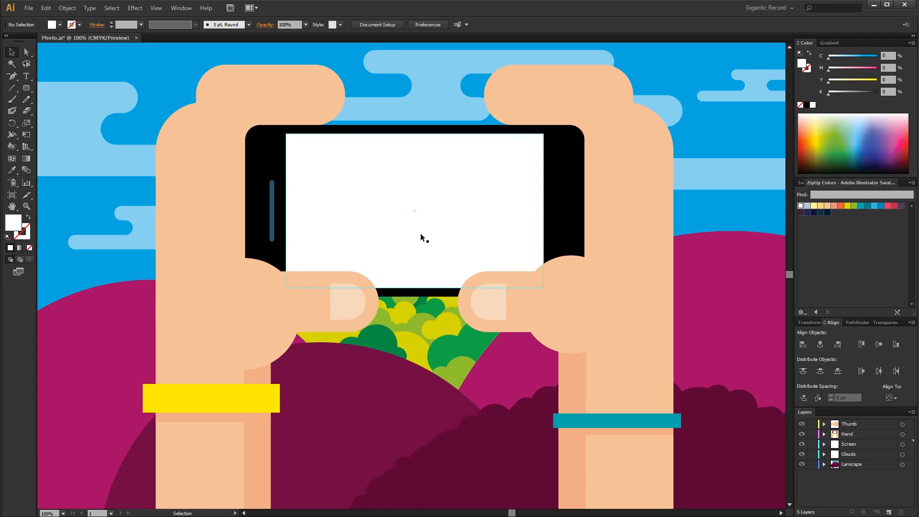
mouse_move(427, 228)
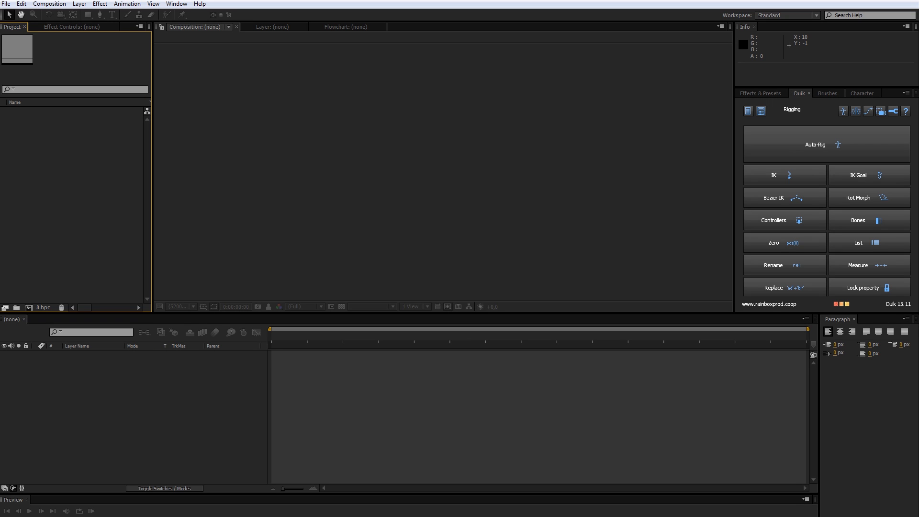
mouse_move(63, 165)
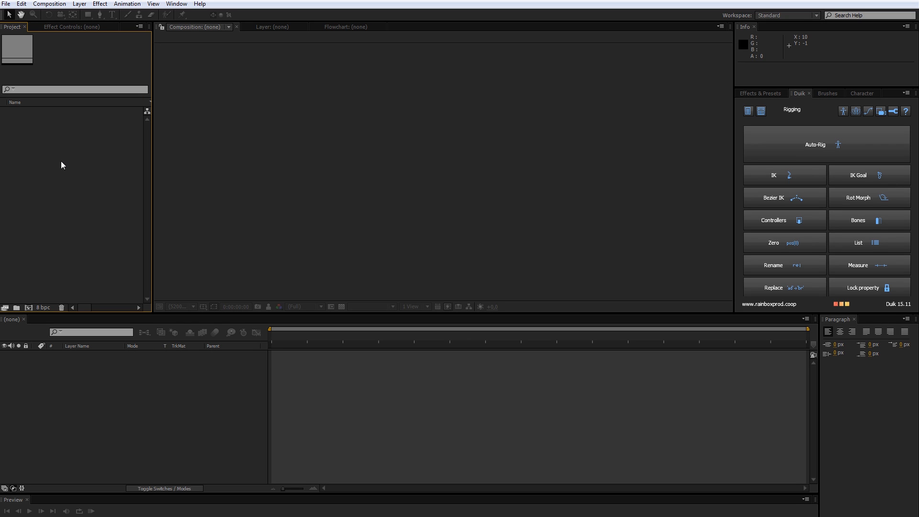
mouse_move(88, 199)
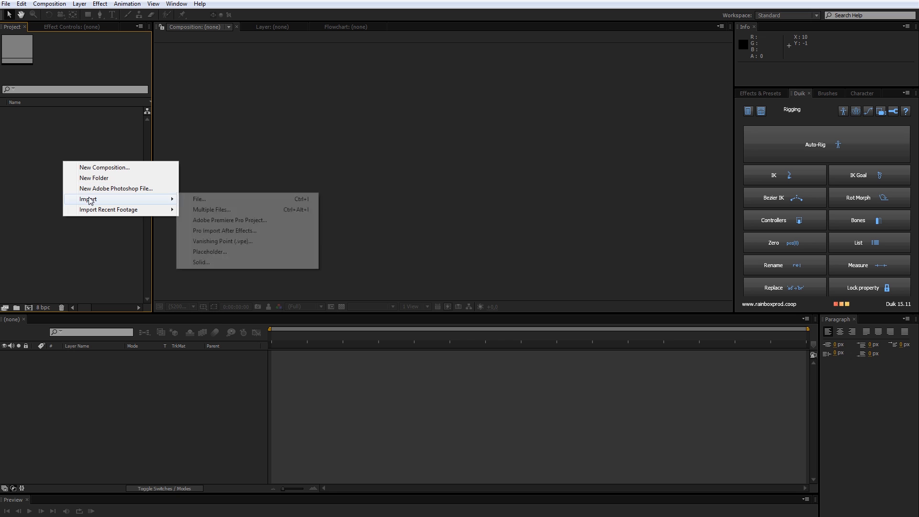
Step: Import Photo.ai as a Composition with layer-size layers and select the new Photo composition
left_click(199, 199)
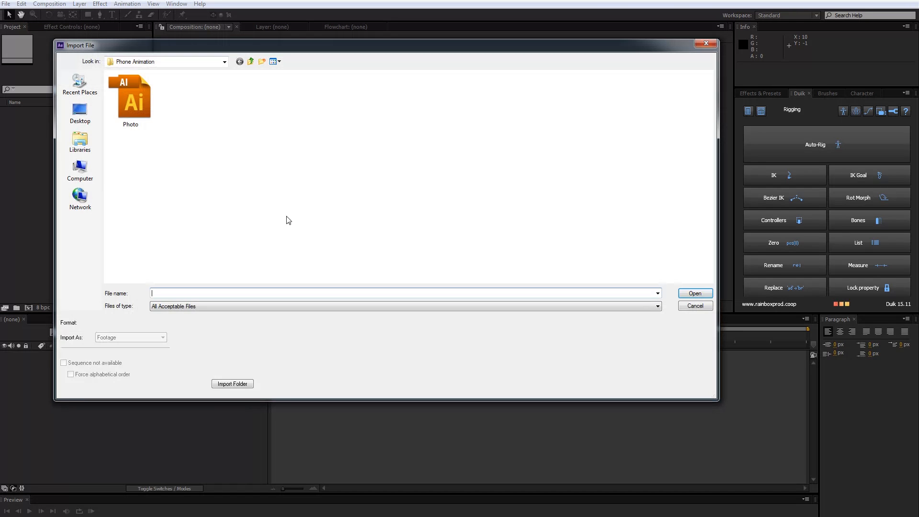
left_click(130, 97)
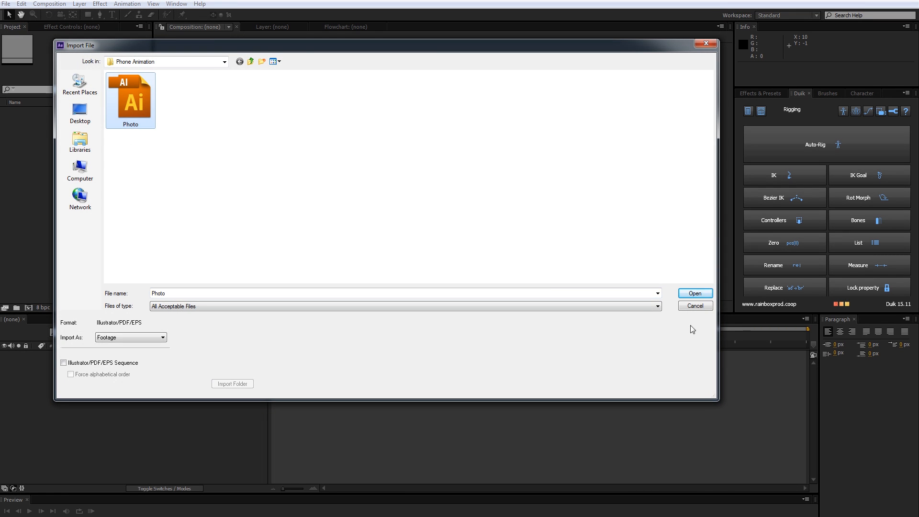
left_click(695, 293)
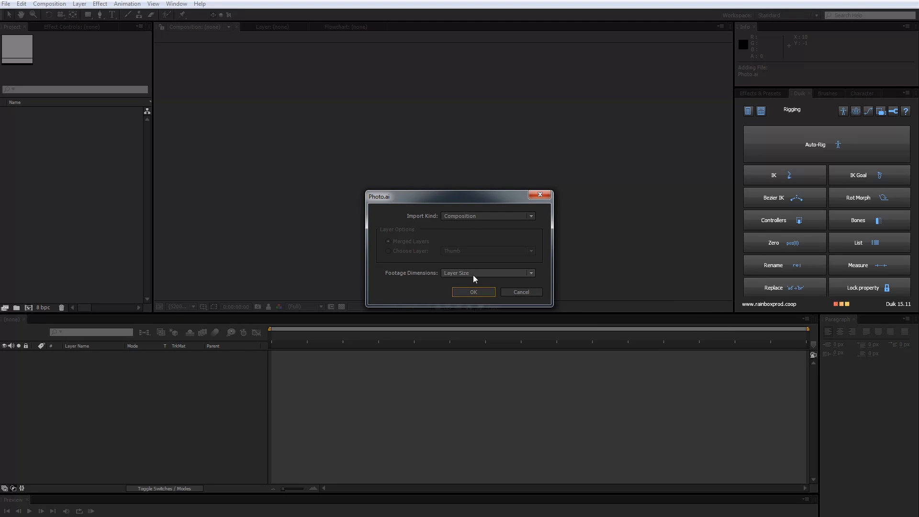
left_click(473, 292)
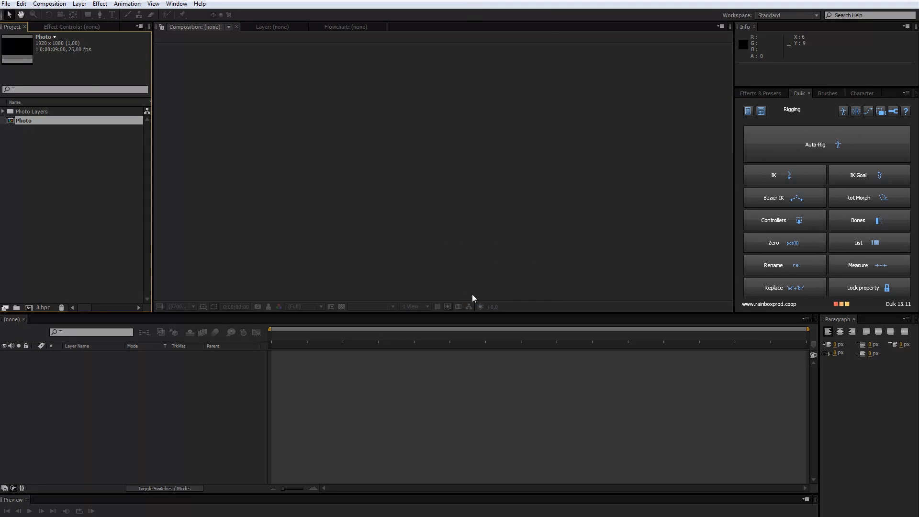
left_click(24, 120)
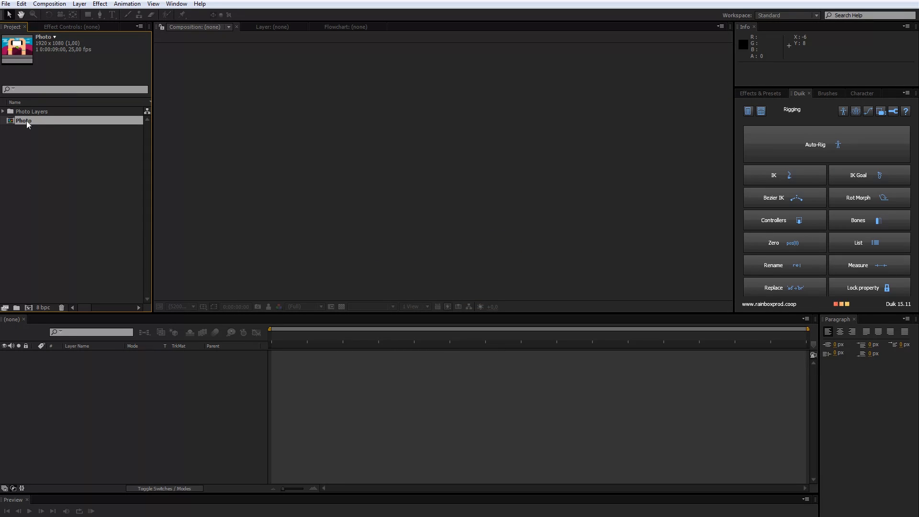
Step: Open the Photo composition from the Project panel for editing
double_click(24, 120)
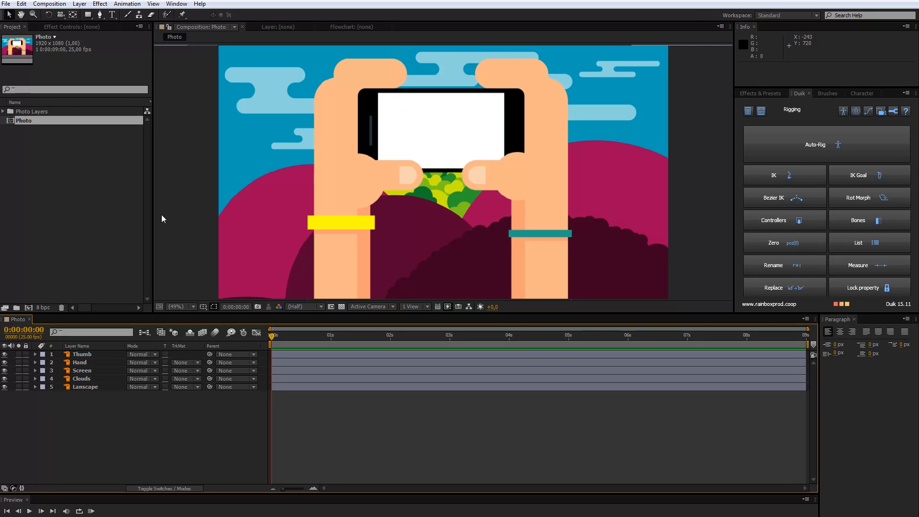
mouse_move(205, 238)
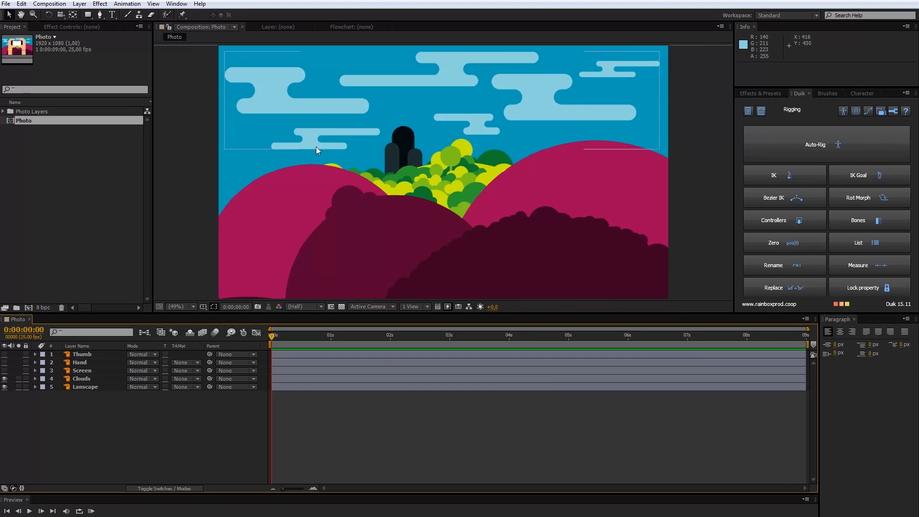
Step: Keyframe the Clouds layer's Position at the start and end so they drift right to left
left_click(82, 378)
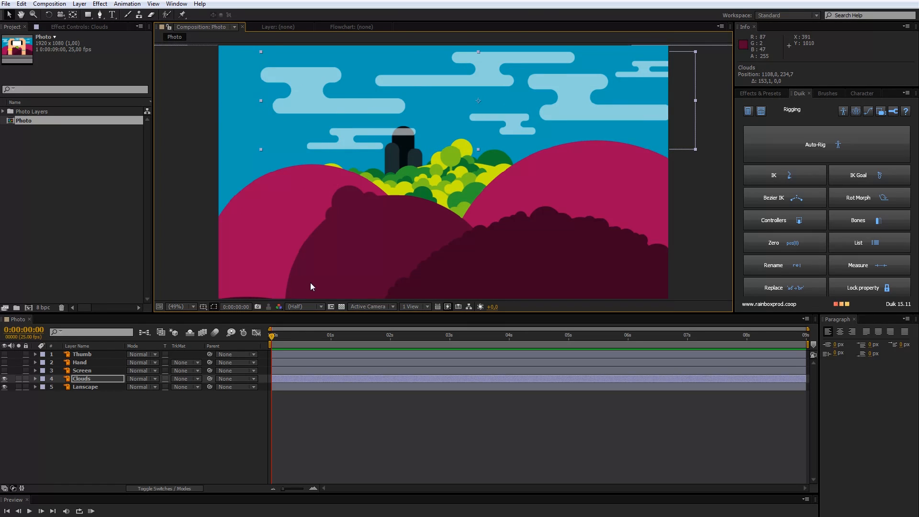
left_click(35, 379)
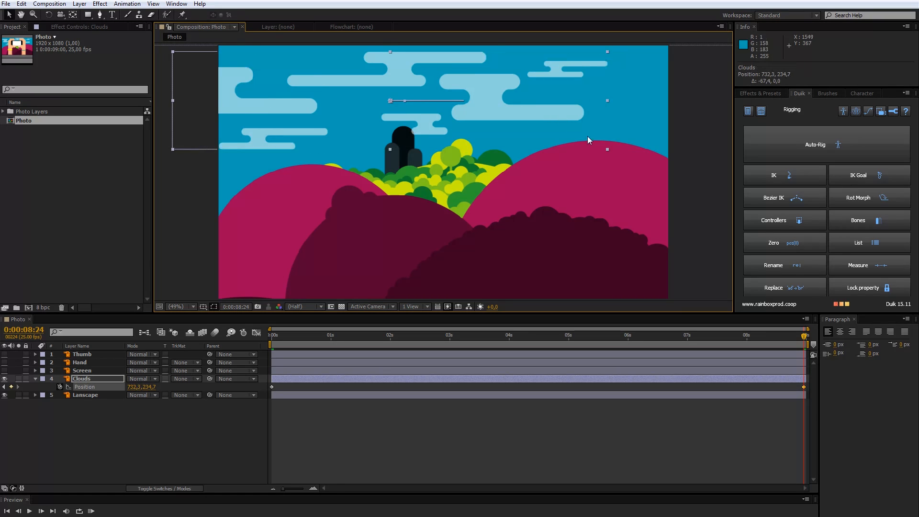
mouse_move(551, 435)
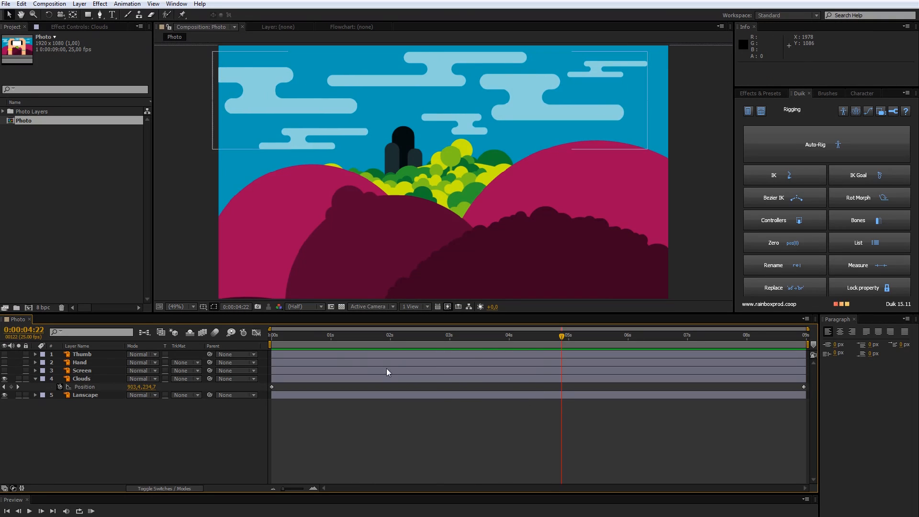
left_click(271, 335)
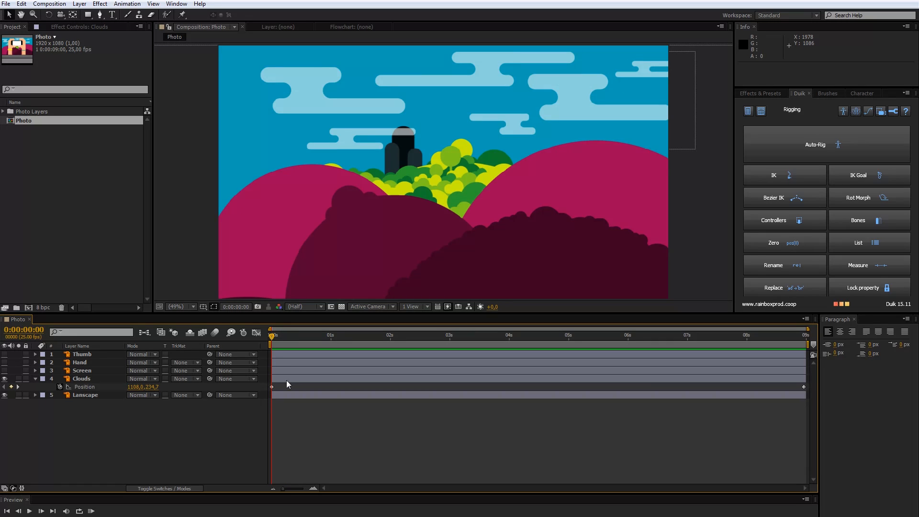
Step: Pre-compose Clouds and Lanscape into a composition named Landscape, then show the hand, screen and thumb again
left_click(35, 379)
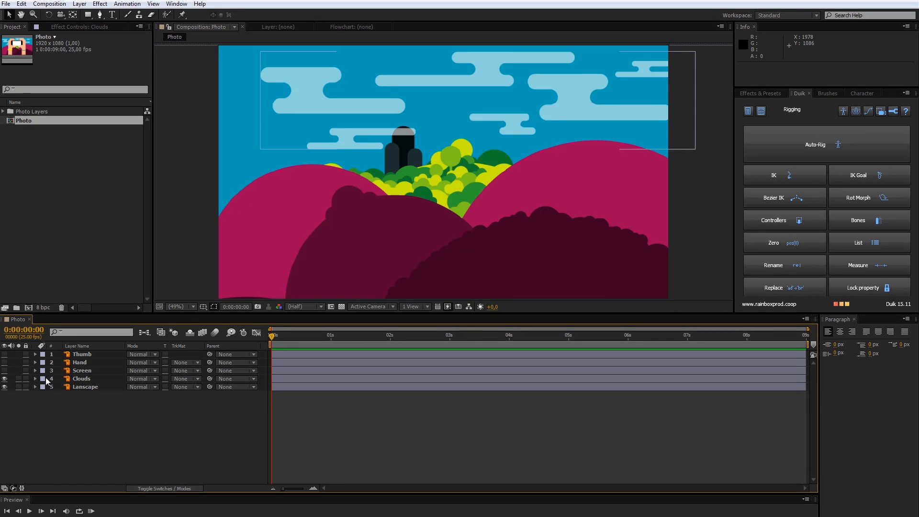
left_click(83, 379)
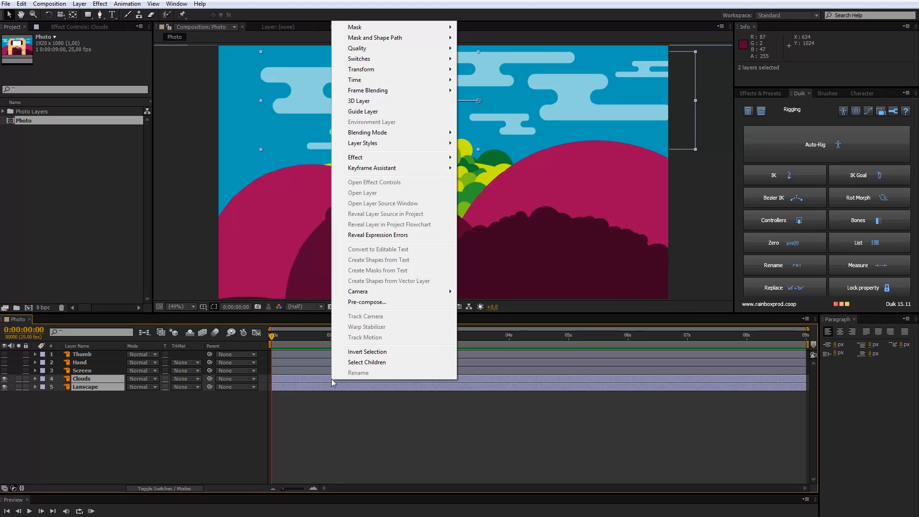
left_click(367, 301)
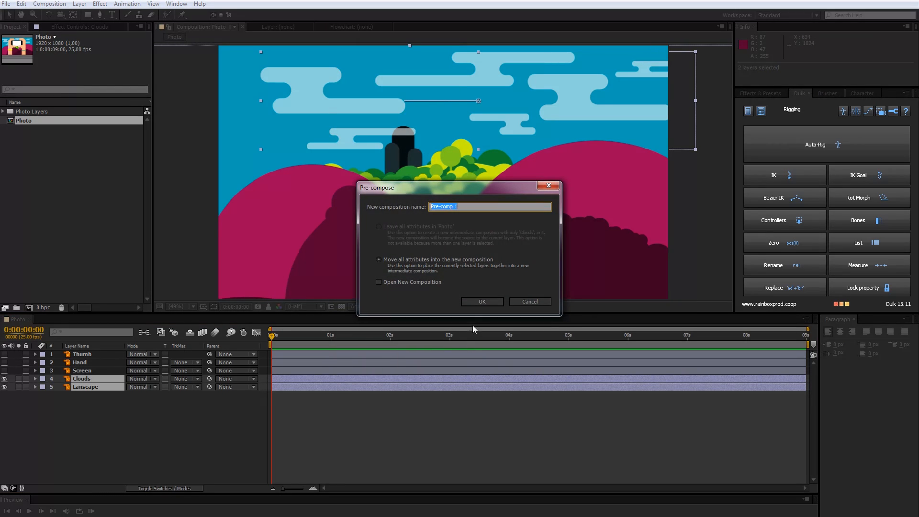
type("Landscape")
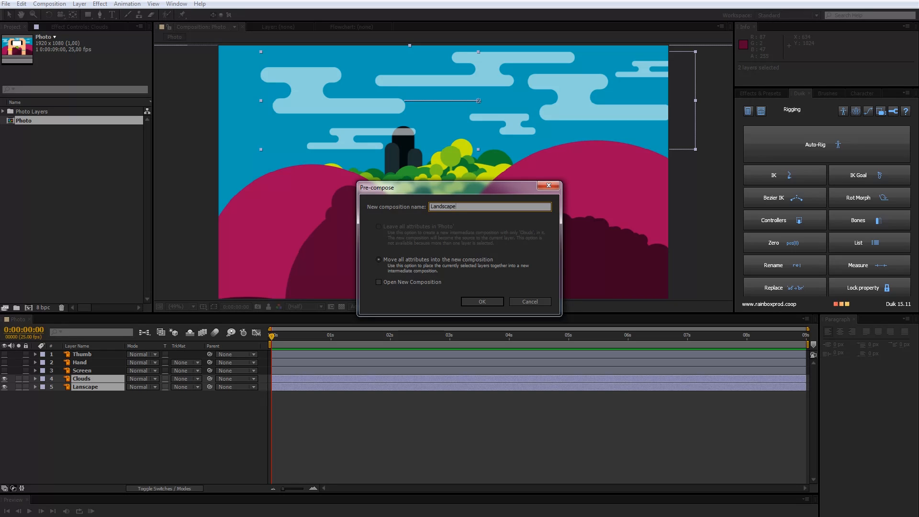
left_click(481, 302)
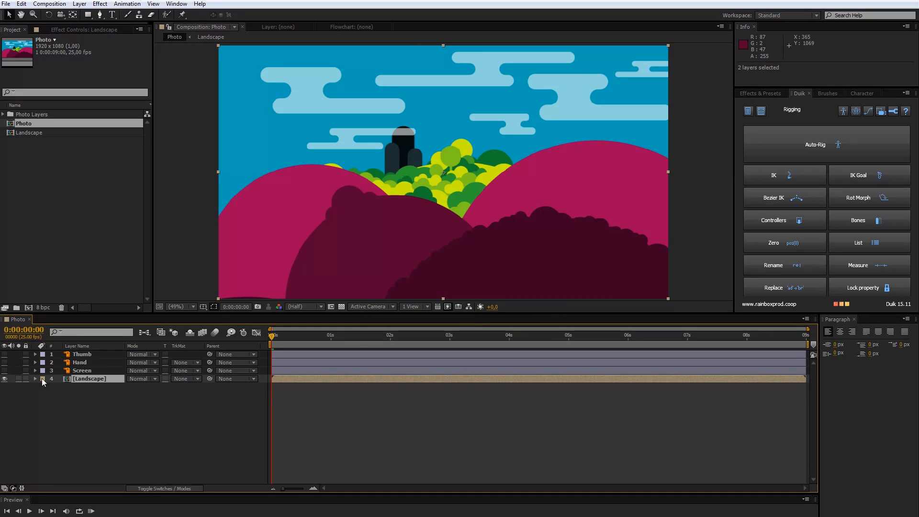
left_click(7, 358)
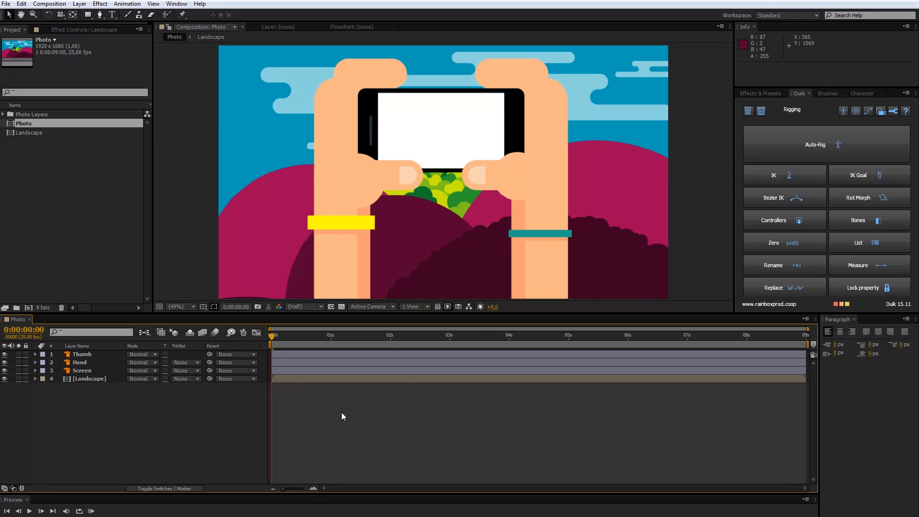
Step: Duplicate the Landscape layer and set the upper copy's TrkMat to Alpha Matte "Screen"
left_click(89, 379)
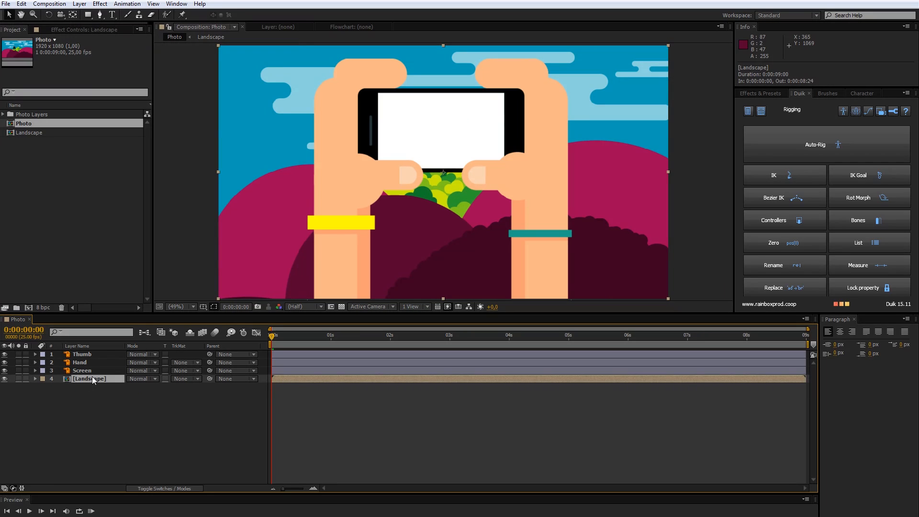
key("ctrl+v")
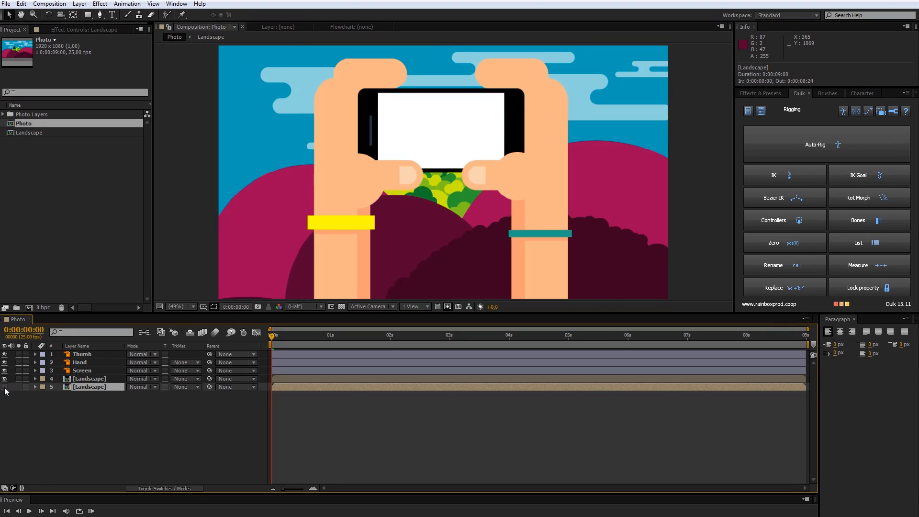
left_click(88, 379)
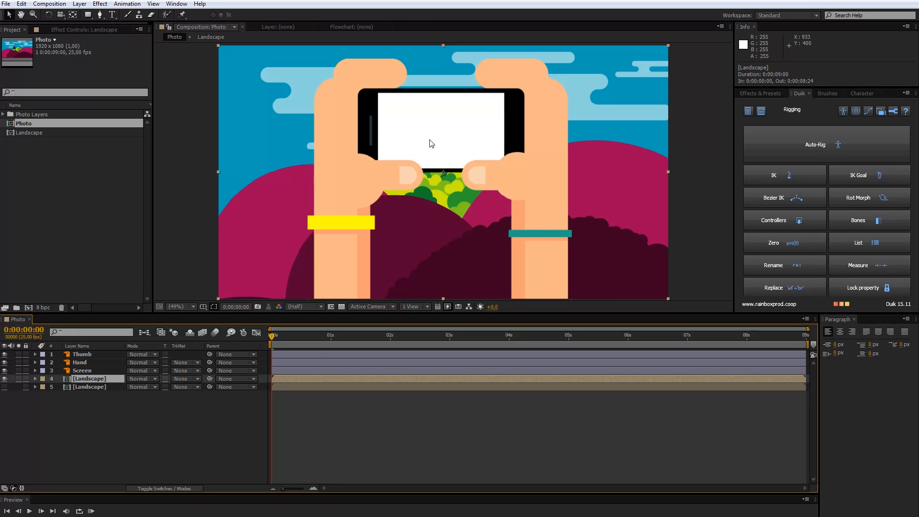
mouse_move(468, 131)
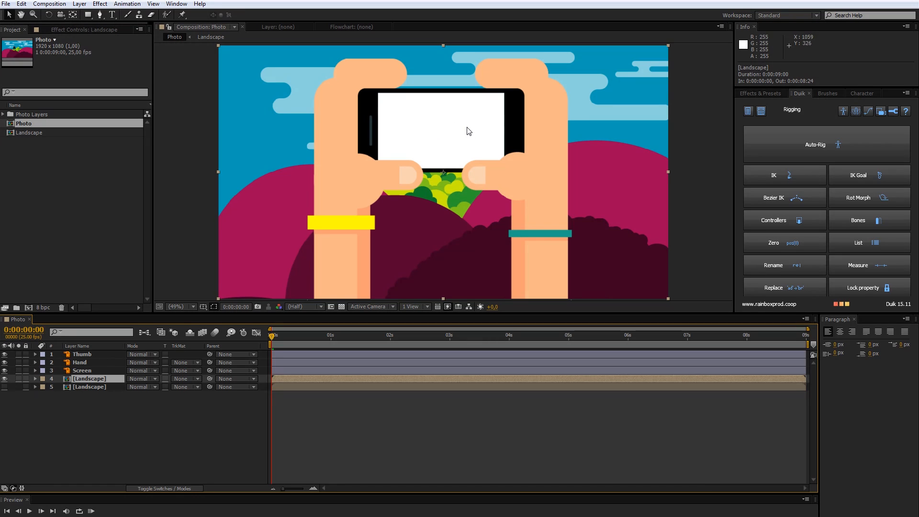
mouse_move(88, 384)
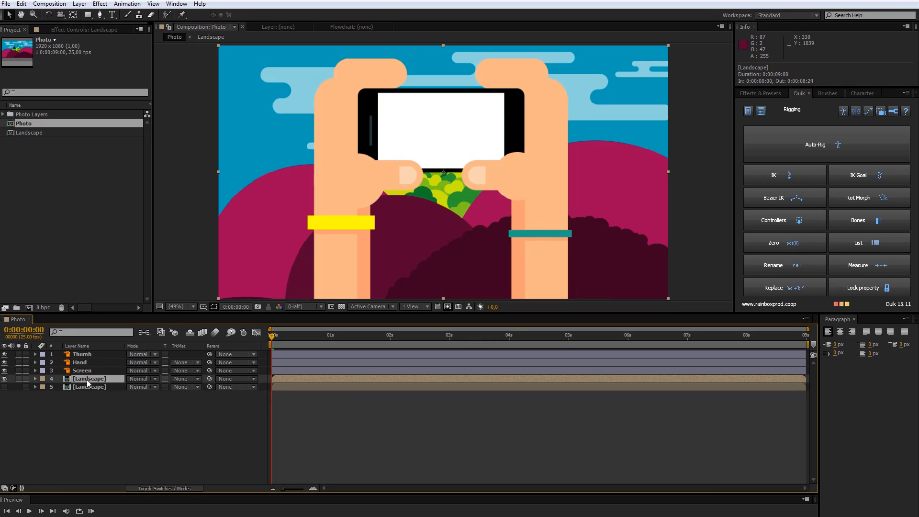
left_click(182, 379)
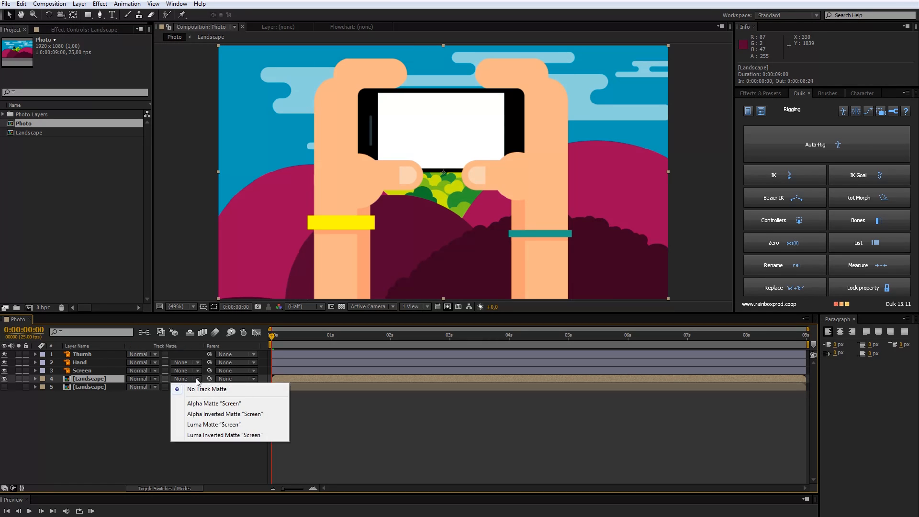
mouse_move(233, 404)
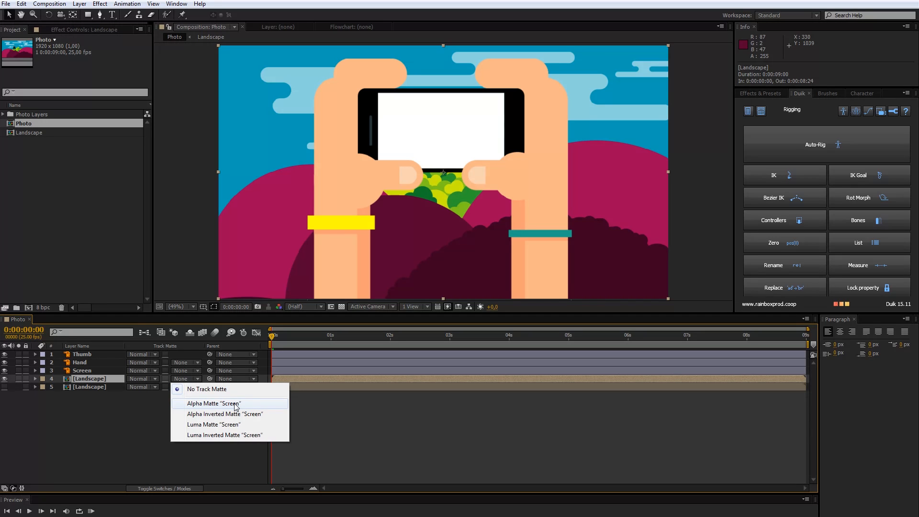
left_click(214, 403)
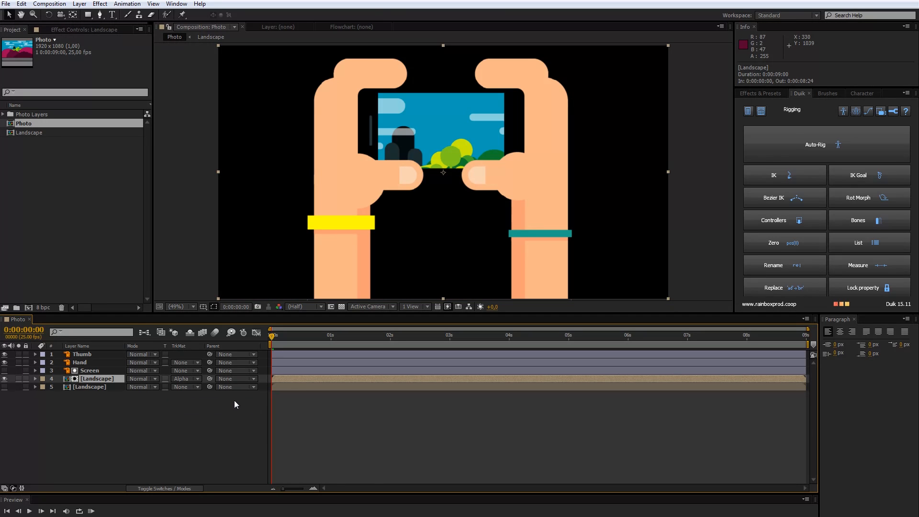
mouse_move(474, 138)
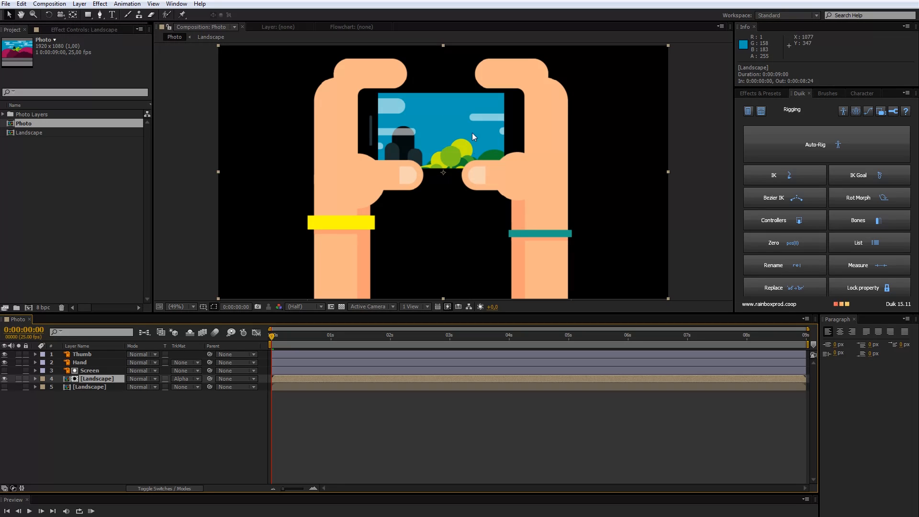
left_click(90, 370)
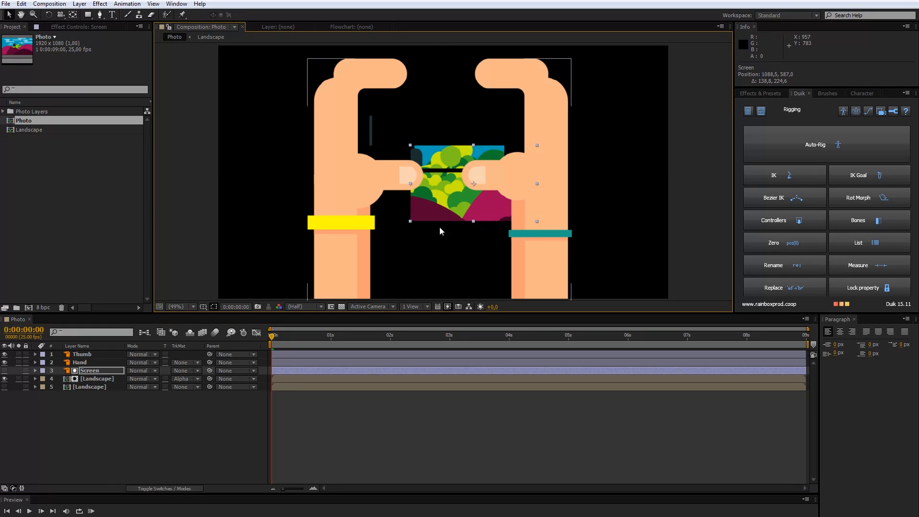
mouse_move(440, 70)
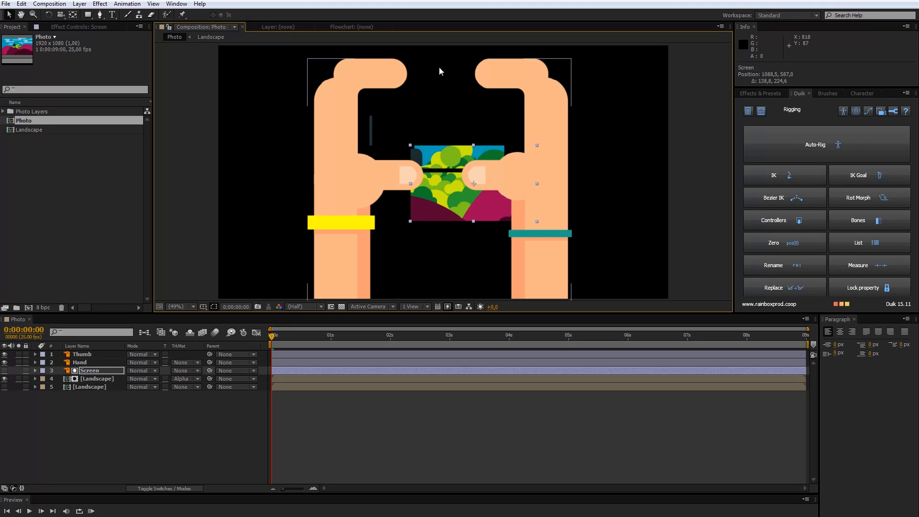
mouse_move(502, 102)
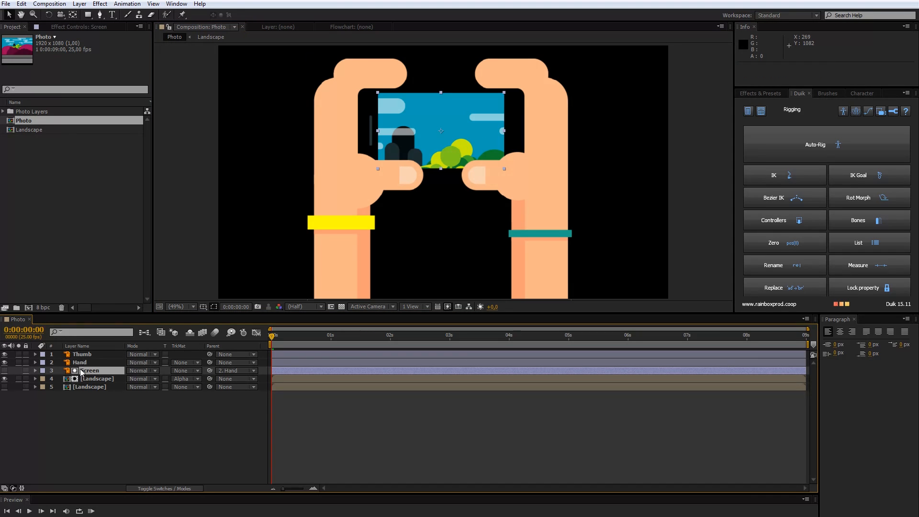
Step: Parent the Screen and Thumb layers to 2. Hand so they follow it
left_click(81, 354)
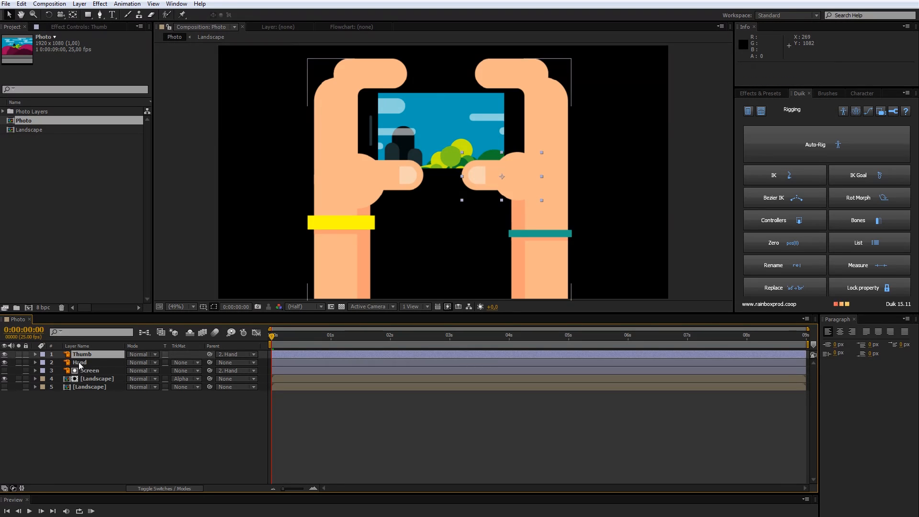
left_click(79, 362)
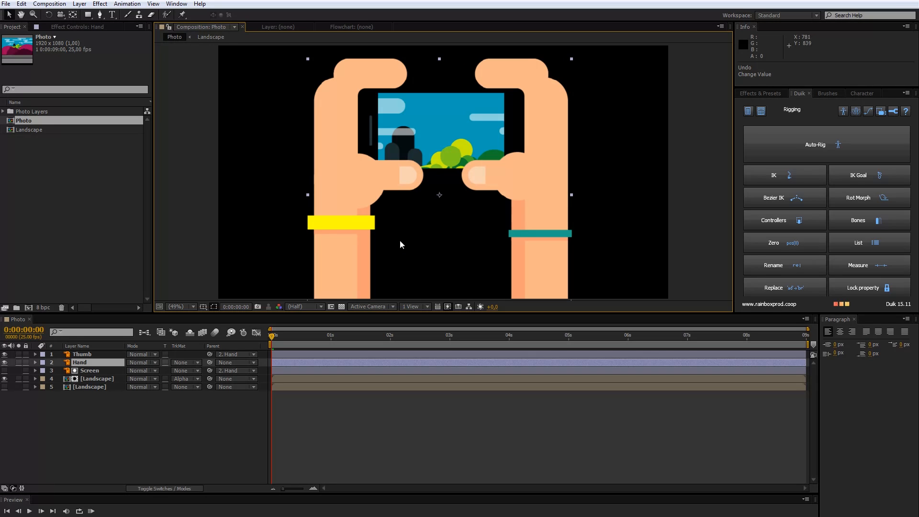
mouse_move(67, 379)
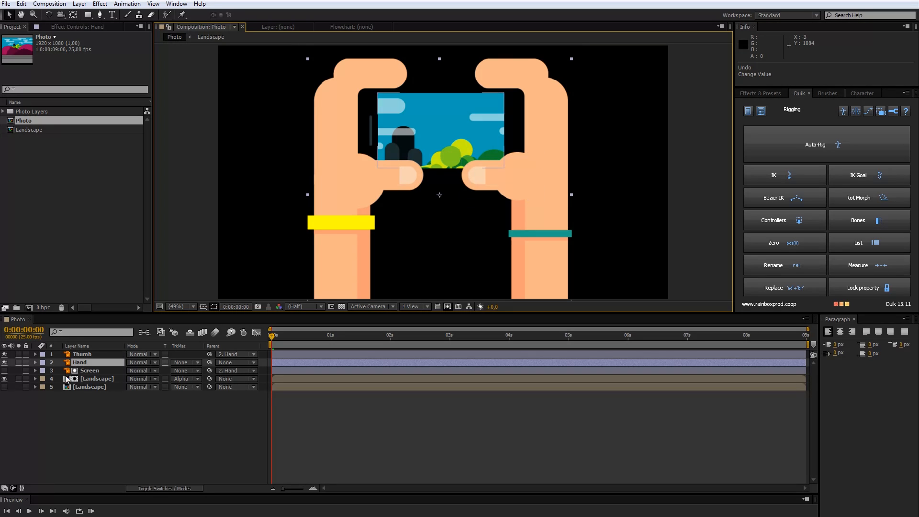
Step: Show the lower Landscape layer and apply Gaussian Blur with Blurriness 50 to it
left_click(6, 386)
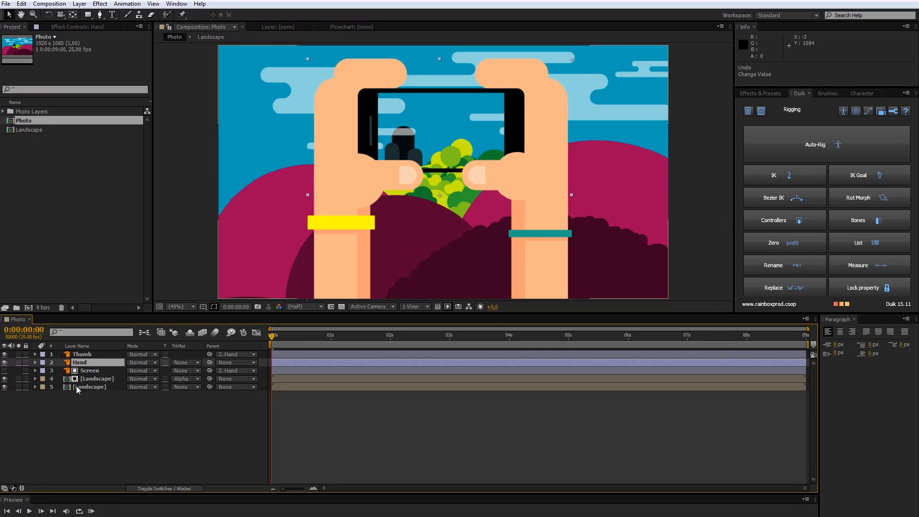
right_click(90, 386)
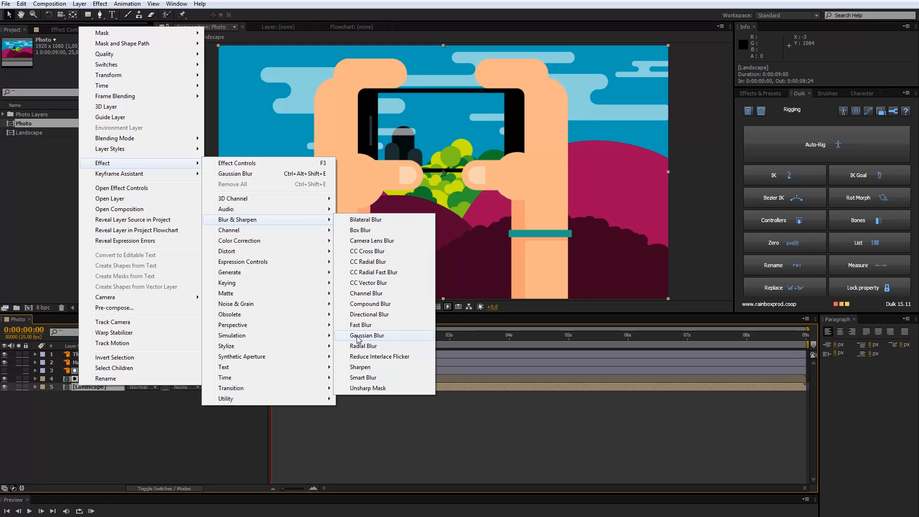
left_click(365, 335)
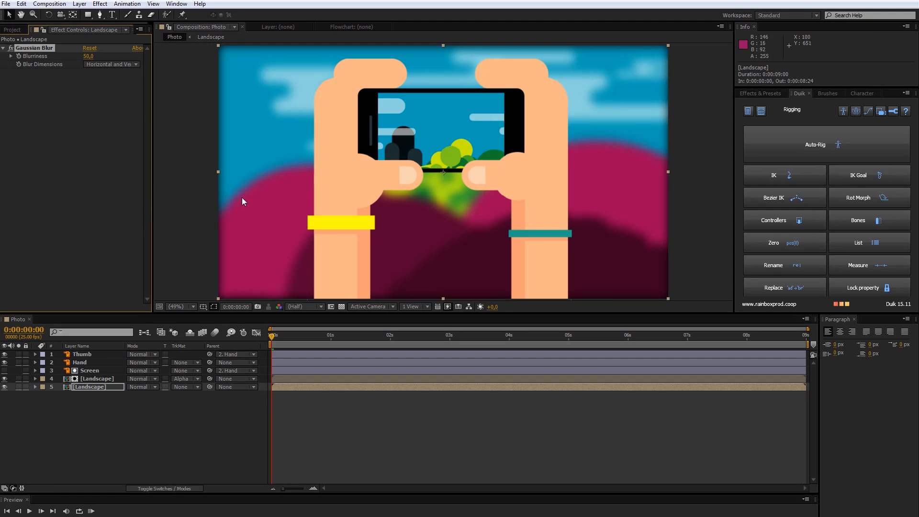
mouse_move(430, 388)
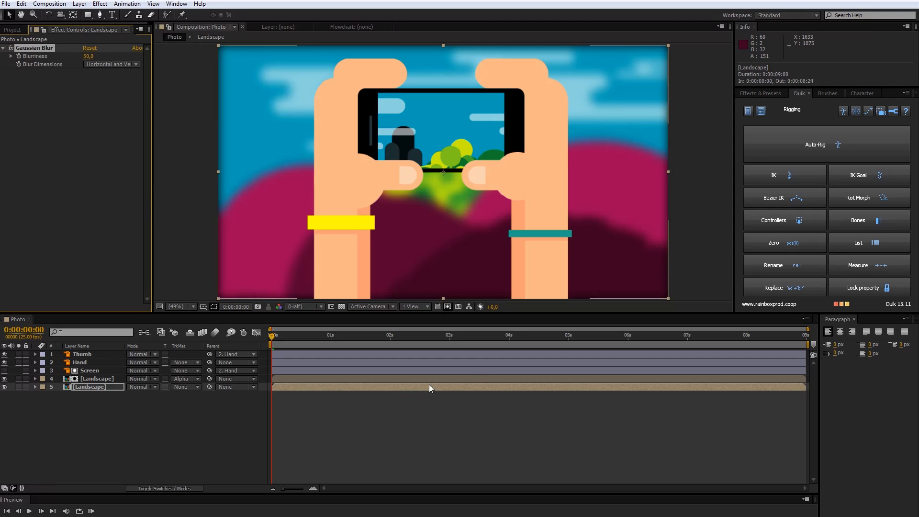
left_click(97, 378)
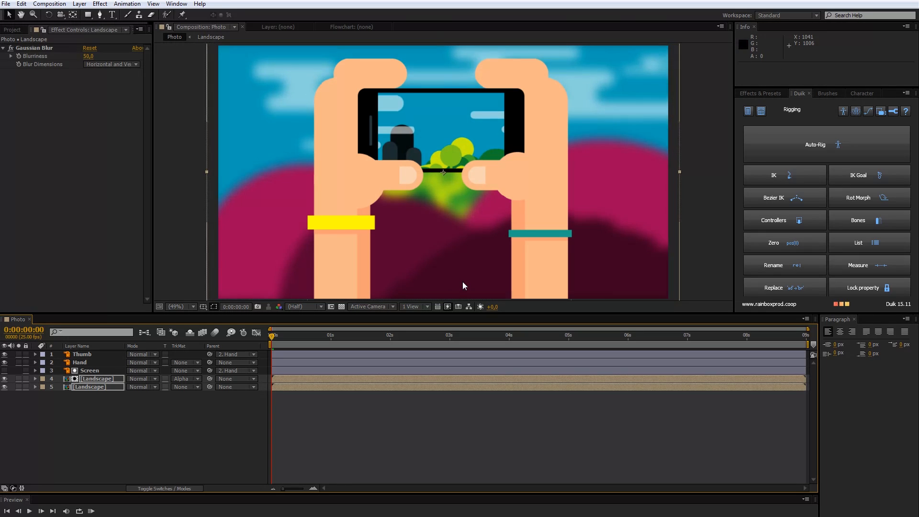
mouse_move(359, 421)
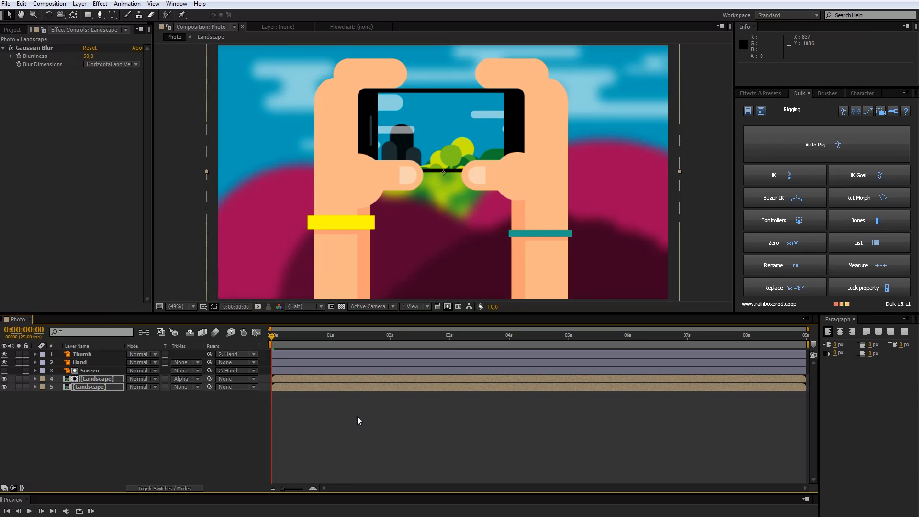
left_click(82, 354)
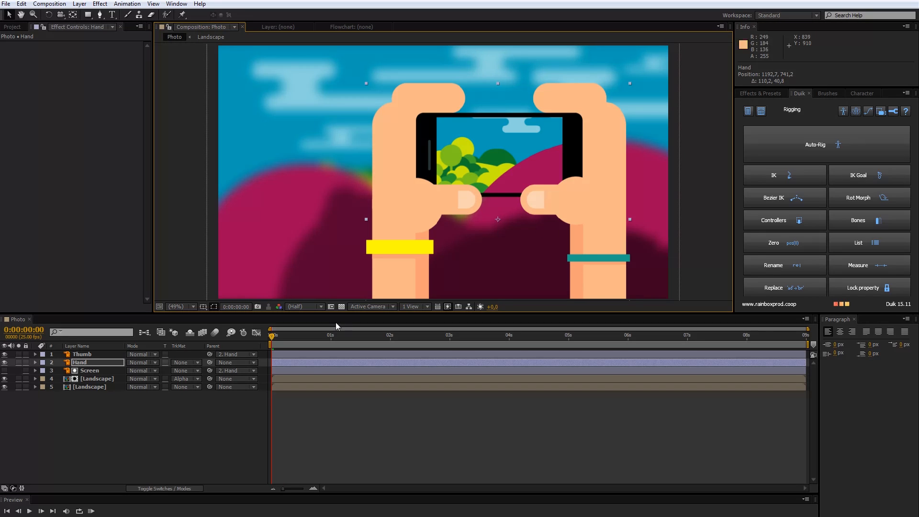
Step: Keyframe the Hand's Position over the first second so the phone moves along a curved path
left_click(36, 362)
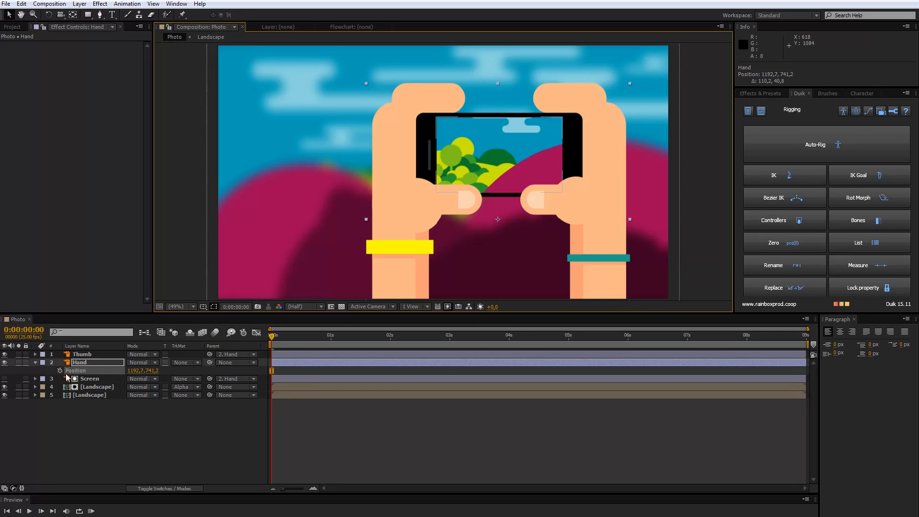
left_click(60, 369)
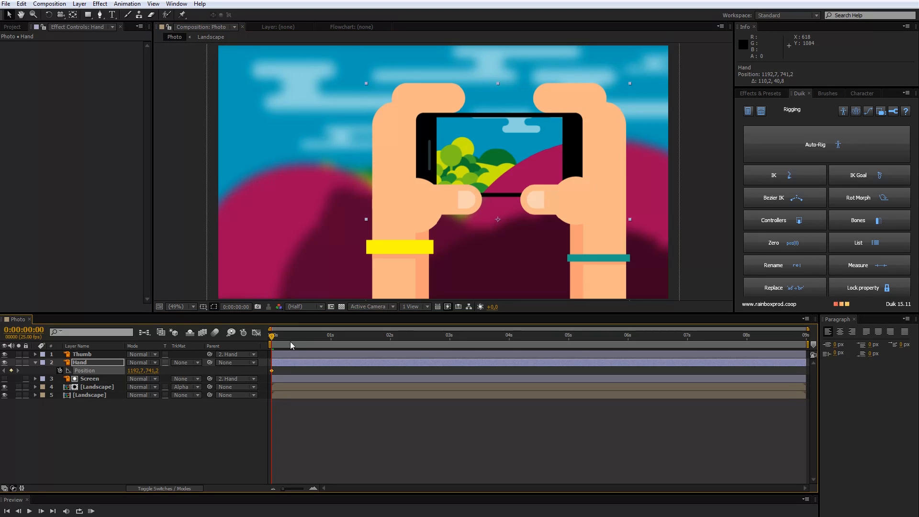
left_click(295, 336)
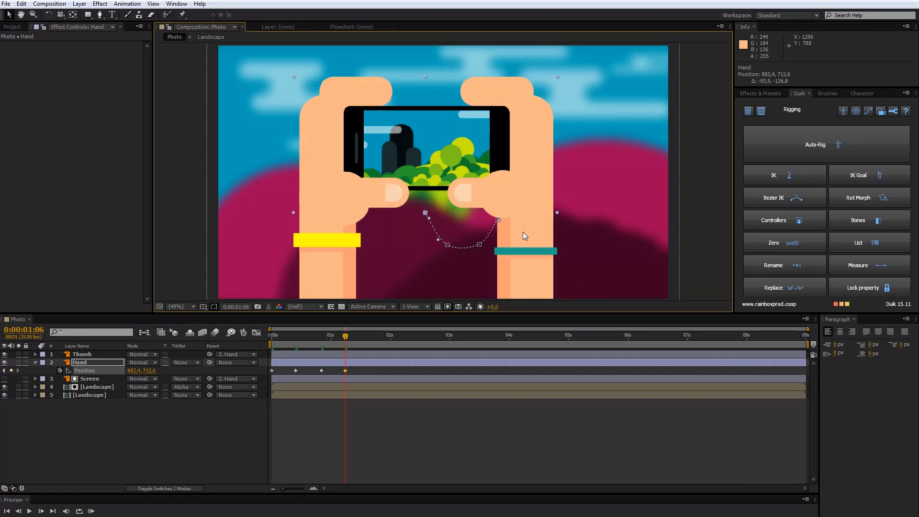
mouse_move(533, 238)
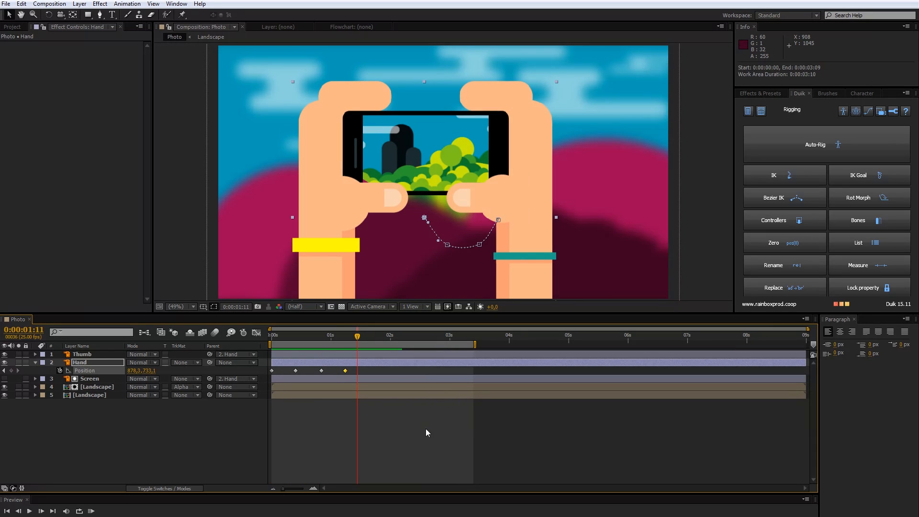
Step: Keyframe the Thumb's Rotation around 1:11–1:20 so it presses and releases the screen
left_click(82, 354)
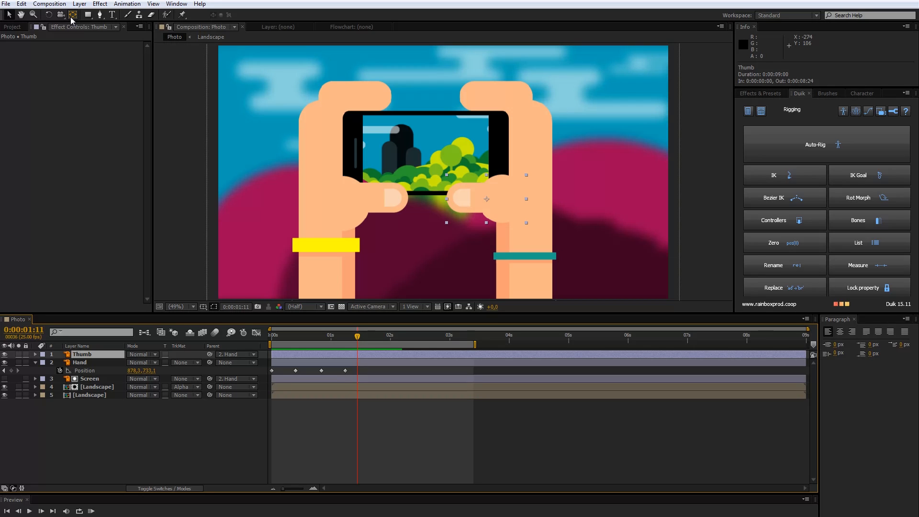
mouse_move(72, 15)
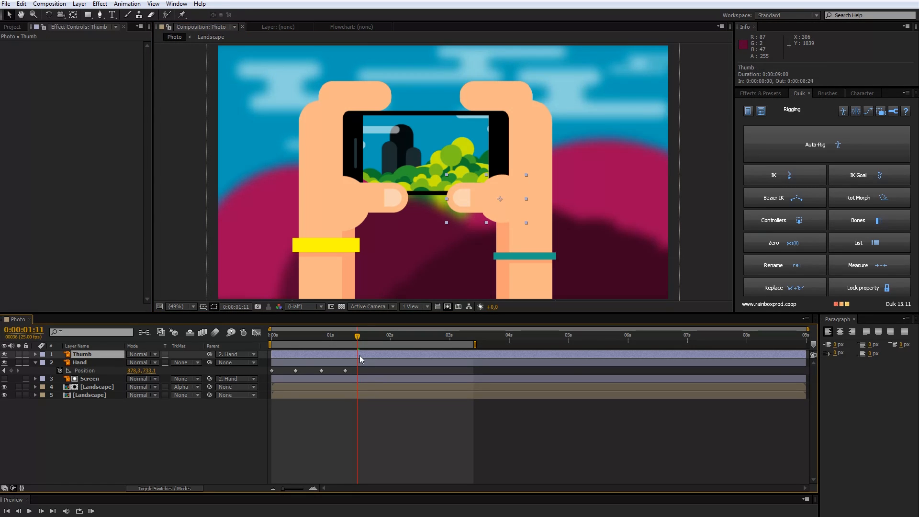
left_click(36, 354)
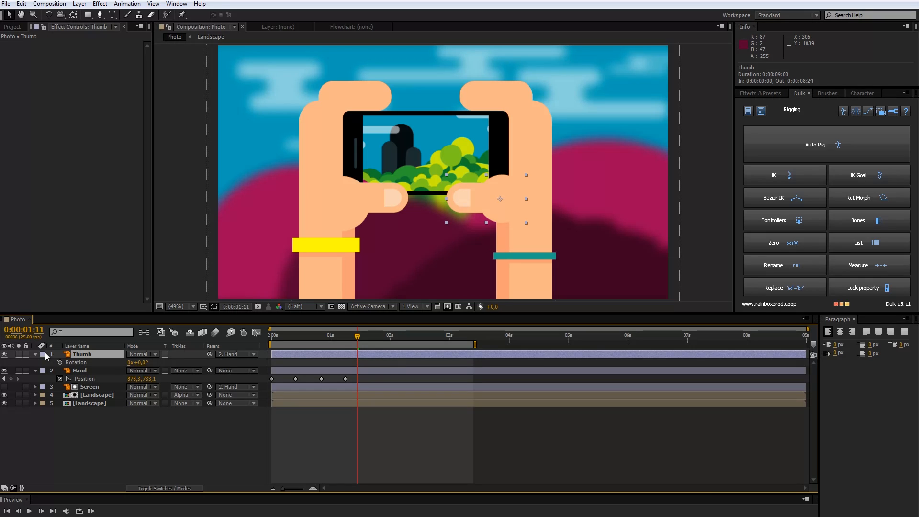
left_click(60, 362)
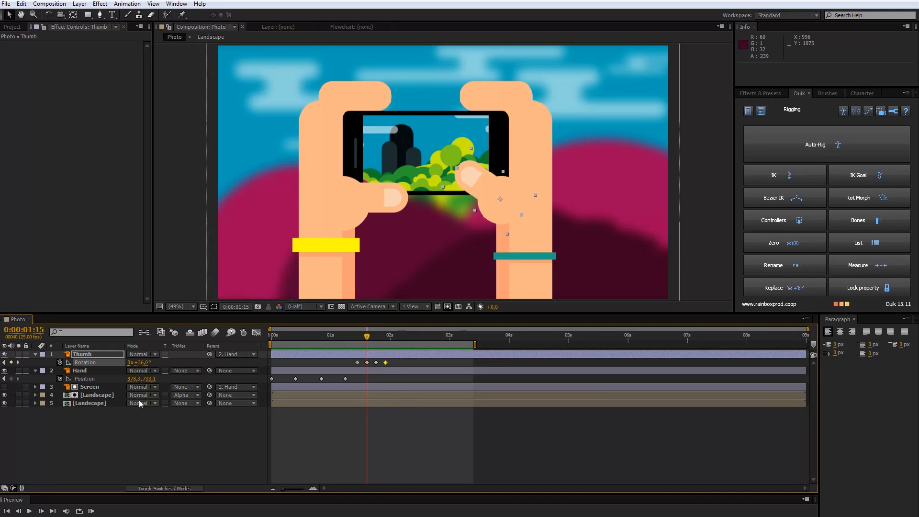
Step: Paste a Screen 2 copy of the phone screen with no parent and reveal its Opacity
left_click(89, 386)
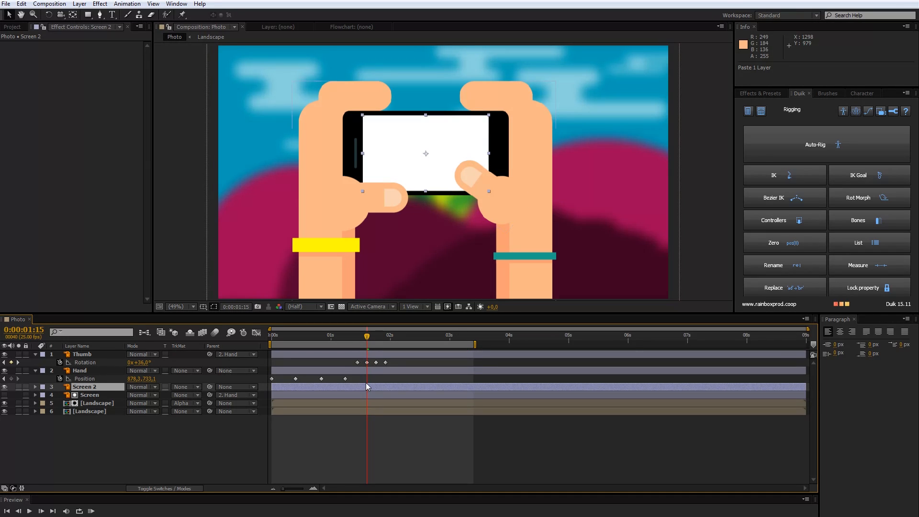
left_click(34, 385)
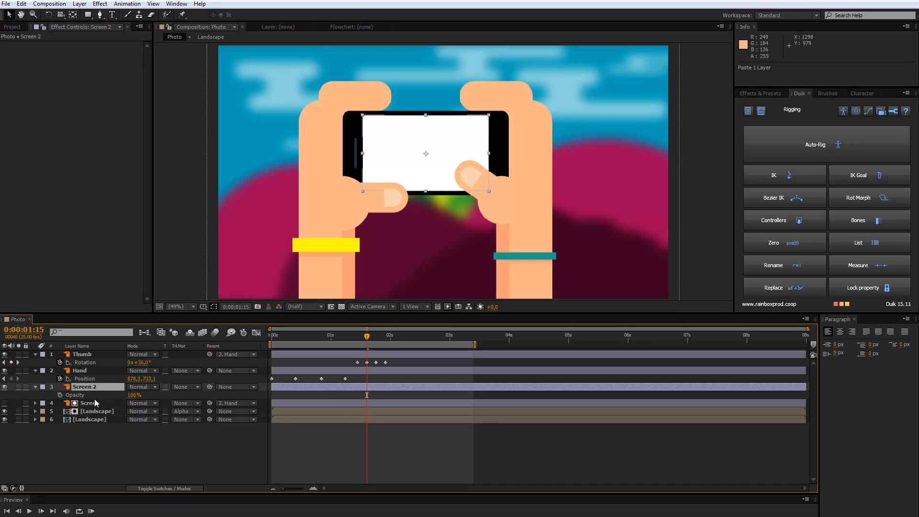